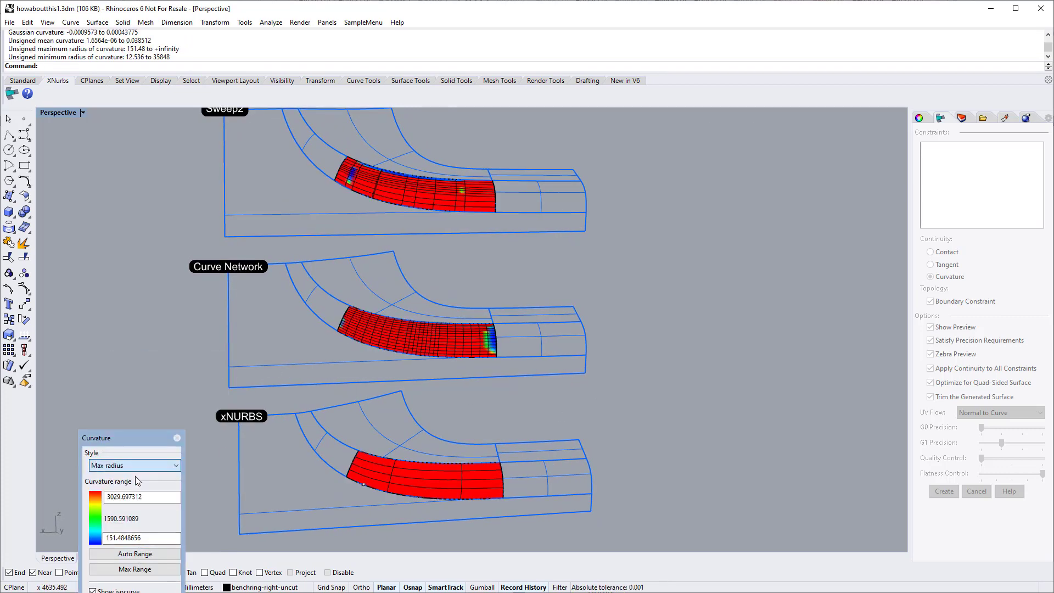
# Close the Curvature analysis and start the XNurbs command on the holed surface in wireframe
pyautogui.click(134, 466)
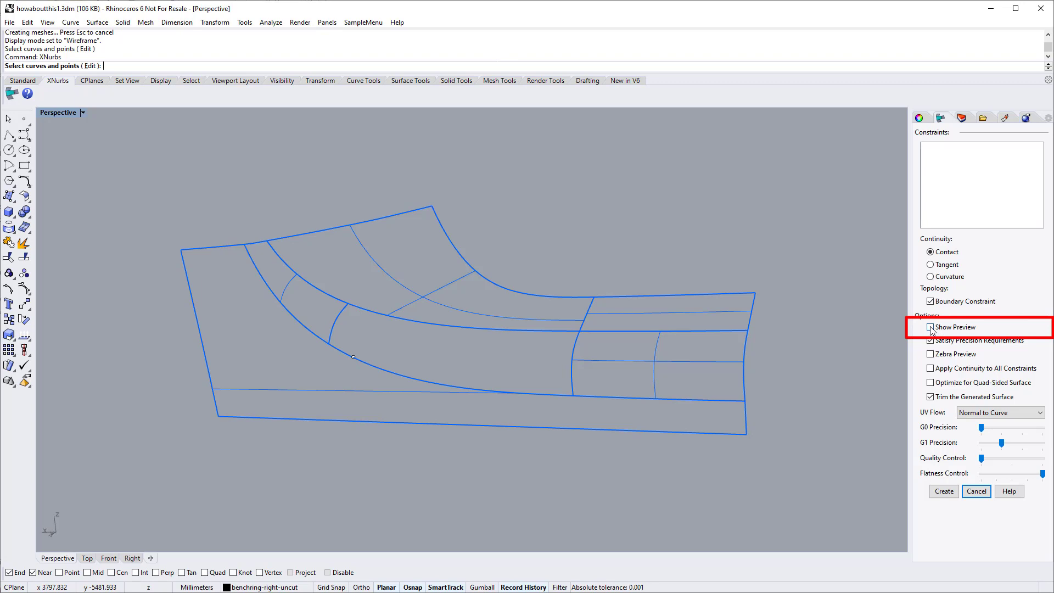
# Enable Show Preview and Optimize for Quad-Sided Surface in the xNURBS panel
pyautogui.click(930, 327)
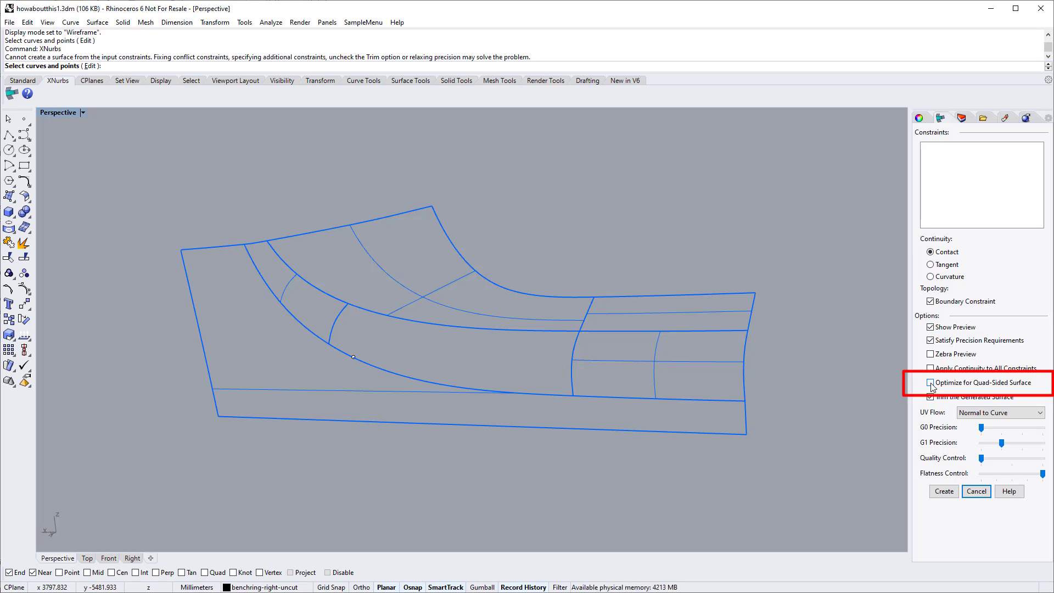
pyautogui.click(929, 383)
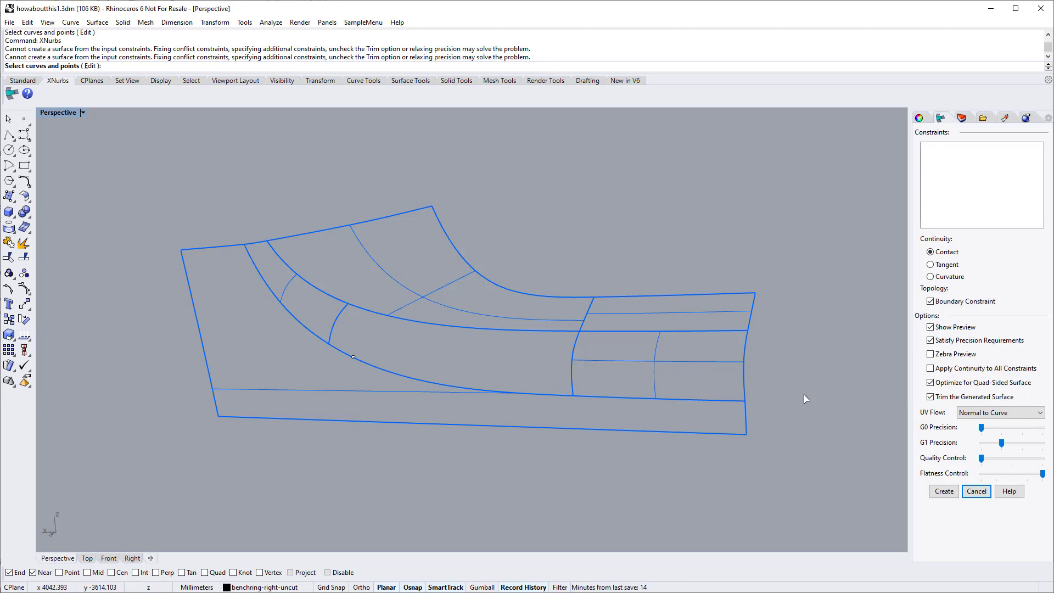
pyautogui.moveTo(627, 377)
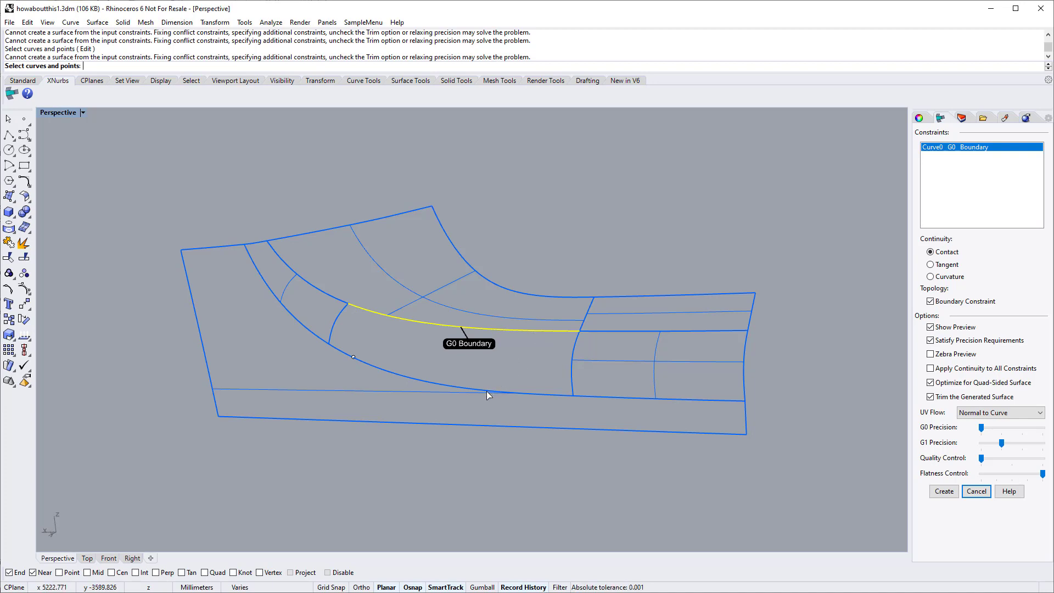
# Add the remaining hole edges as G0 boundary constraints and select Curve0 for editing
pyautogui.click(528, 378)
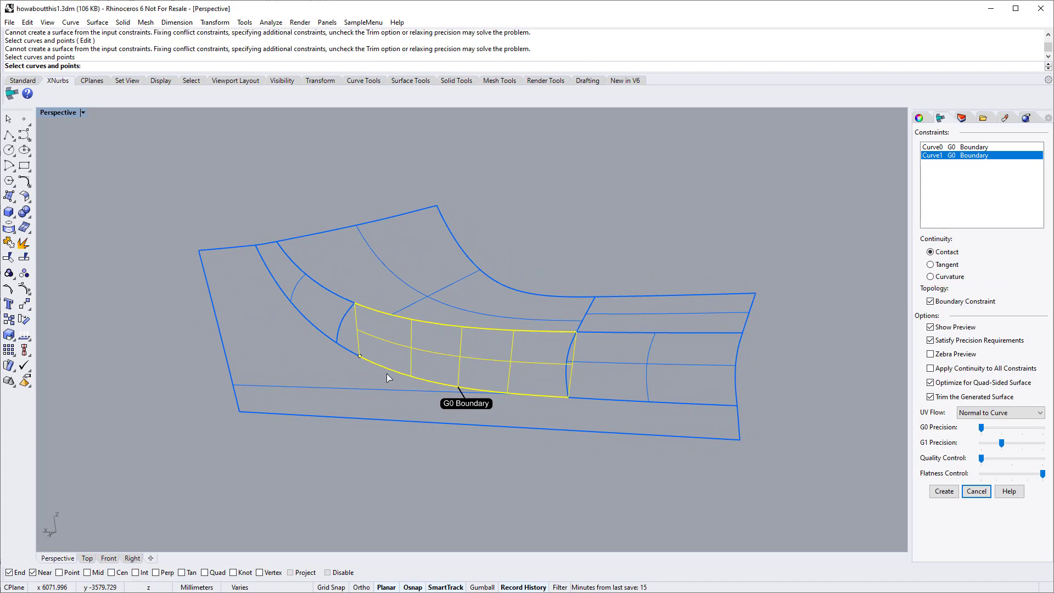
pyautogui.moveTo(349, 356)
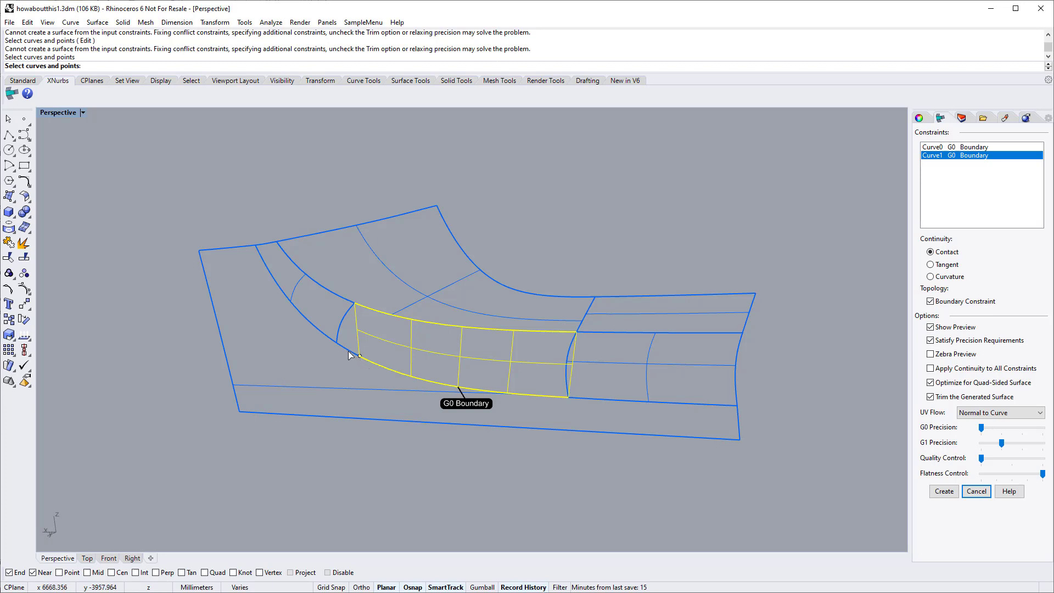
pyautogui.click(354, 353)
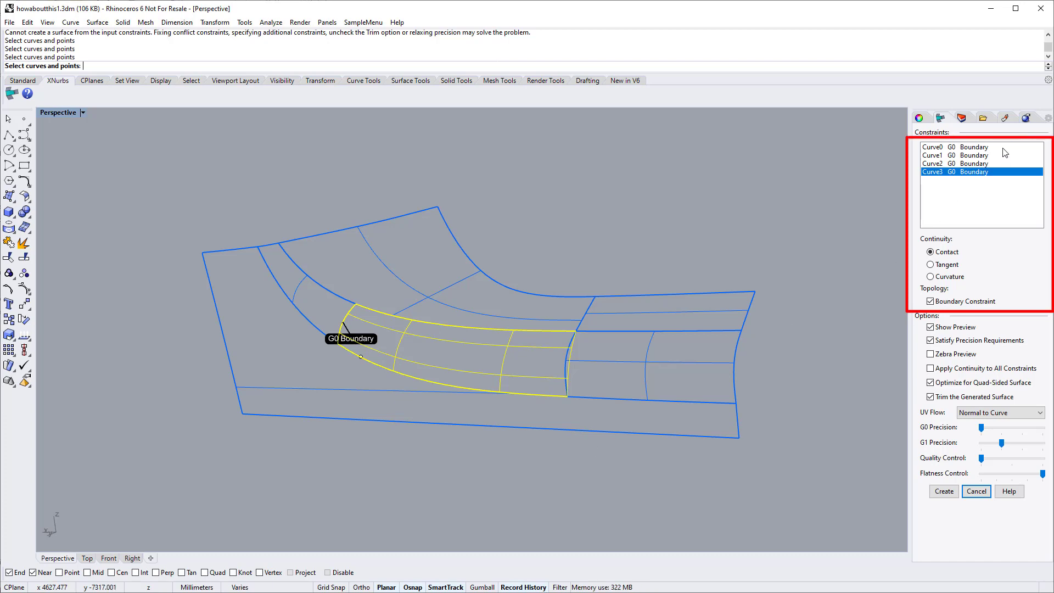
pyautogui.click(959, 147)
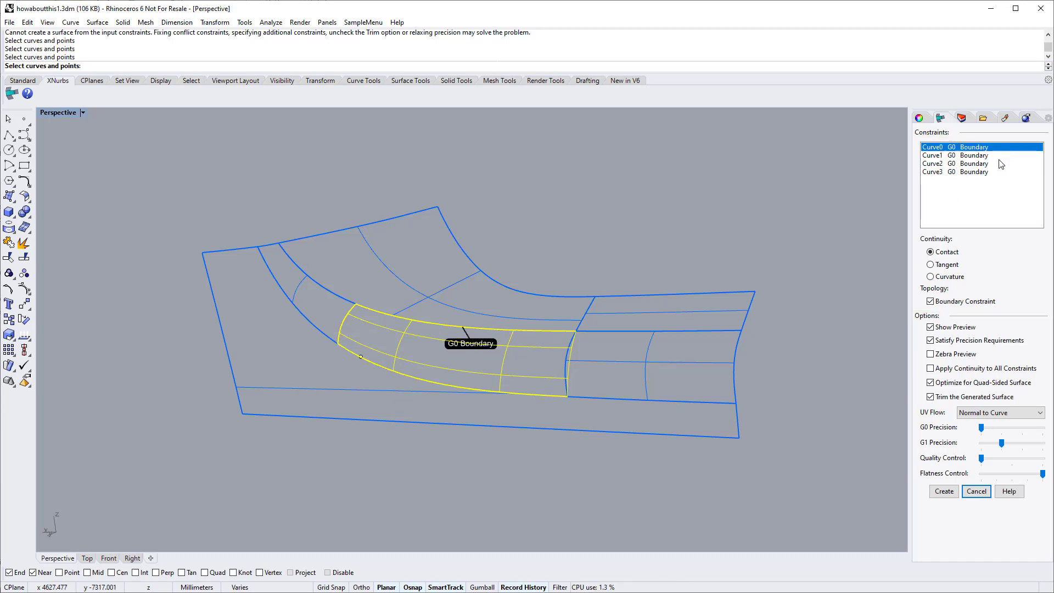
# Set Curve0 to Curvature continuity and apply G2 continuity to all boundary constraints
pyautogui.click(930, 277)
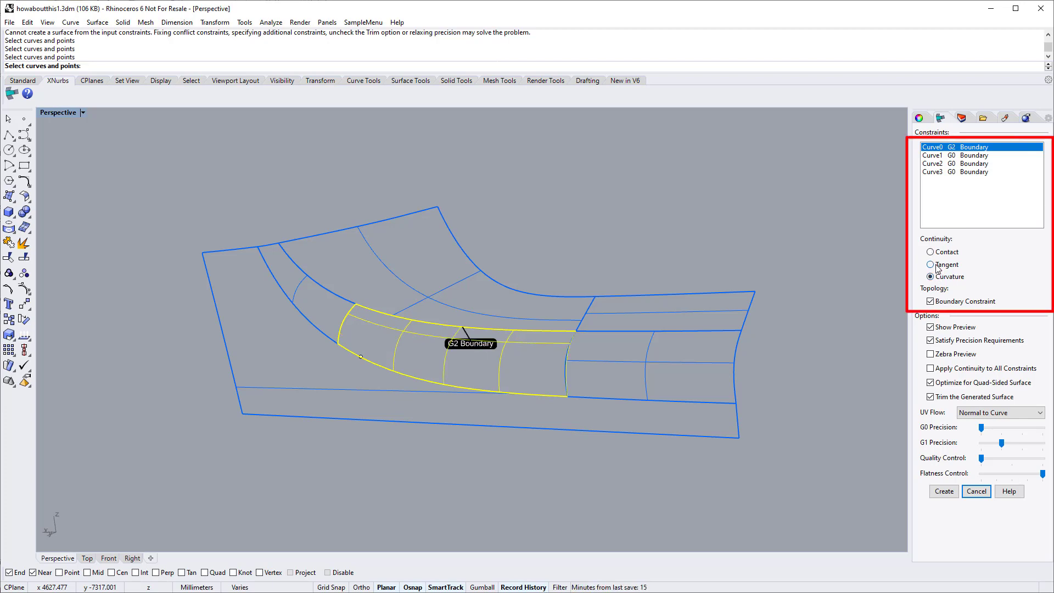
pyautogui.click(930, 251)
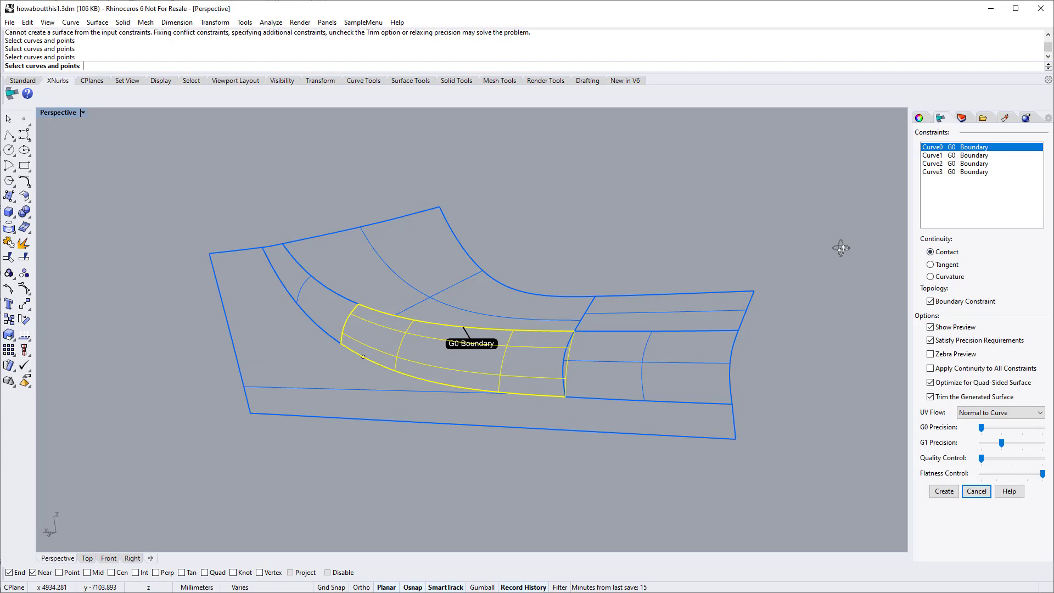
pyautogui.click(931, 277)
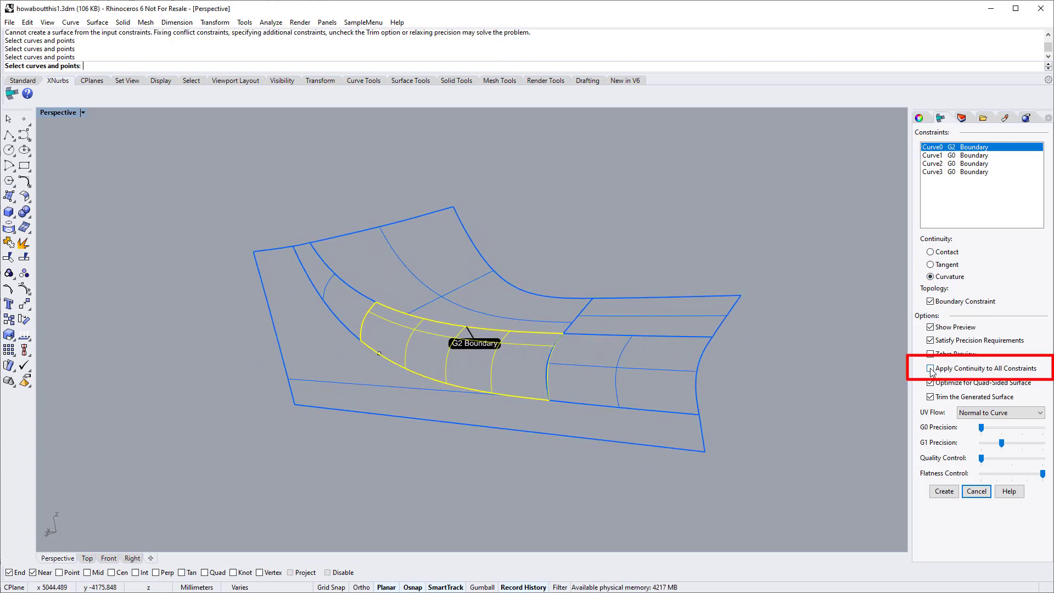
pyautogui.click(930, 369)
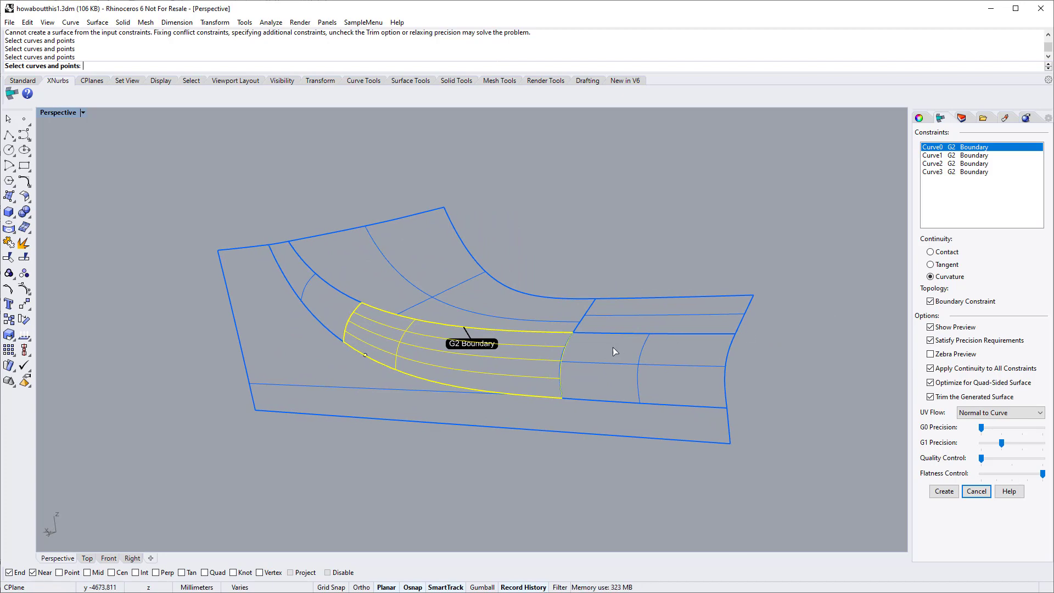
pyautogui.moveTo(560, 373)
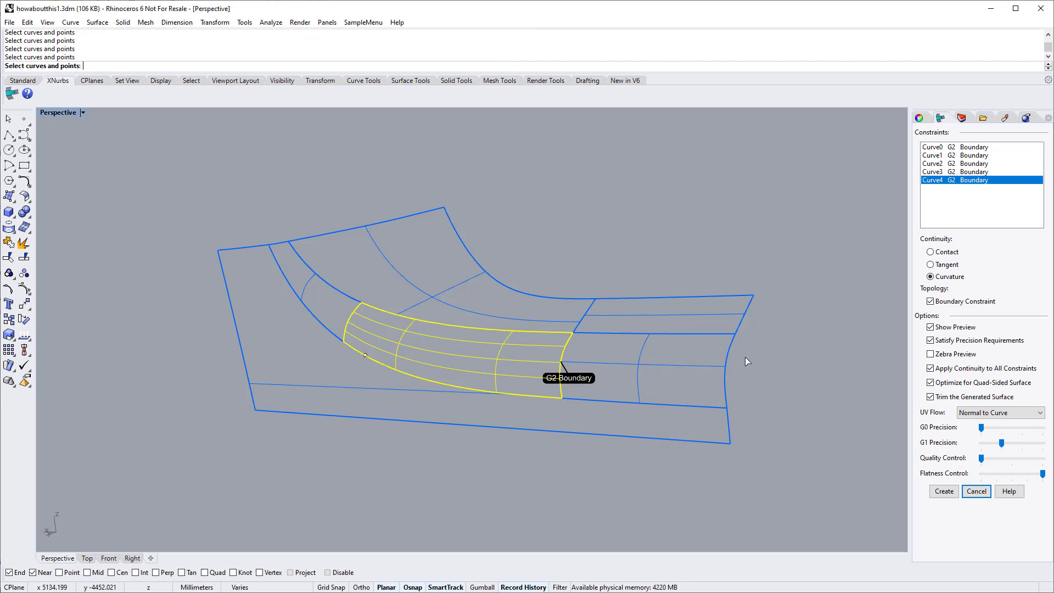
pyautogui.moveTo(751, 360)
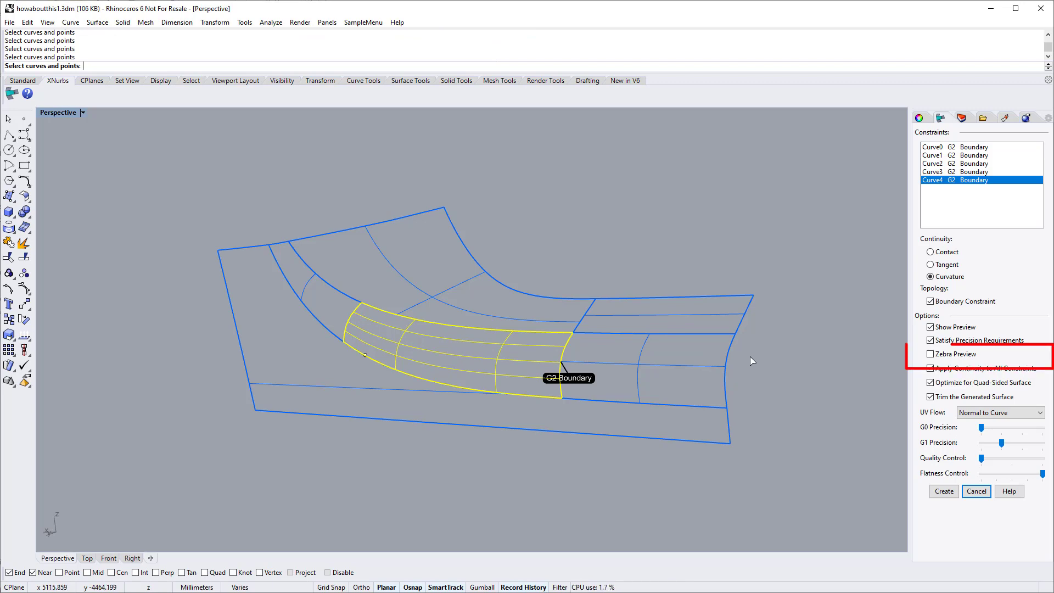
# Show zebra stripes on the preview and test the G0 precision slider, returning it to minimum
pyautogui.click(930, 368)
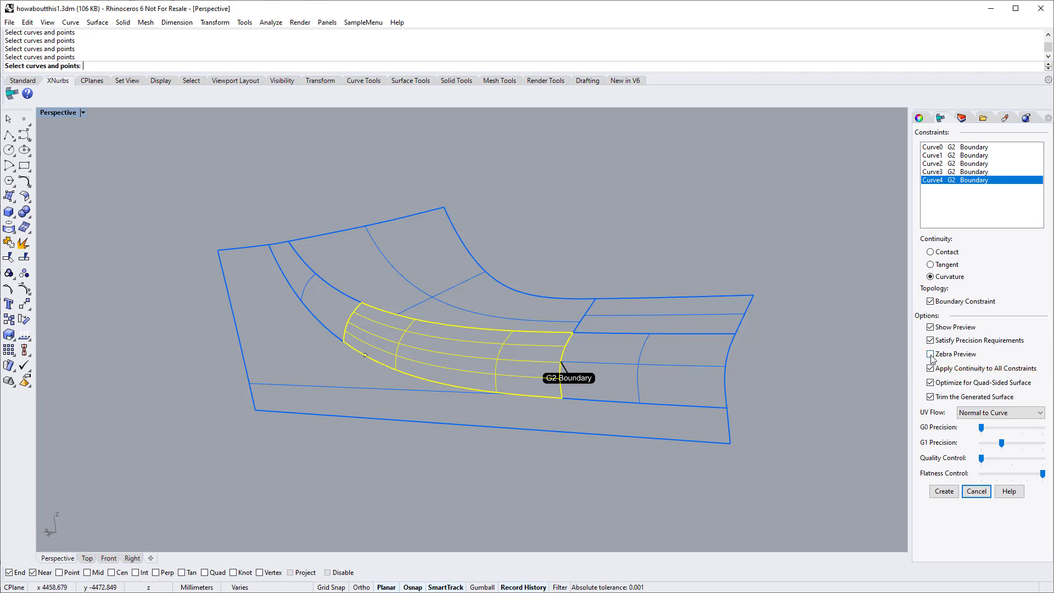
pyautogui.click(931, 353)
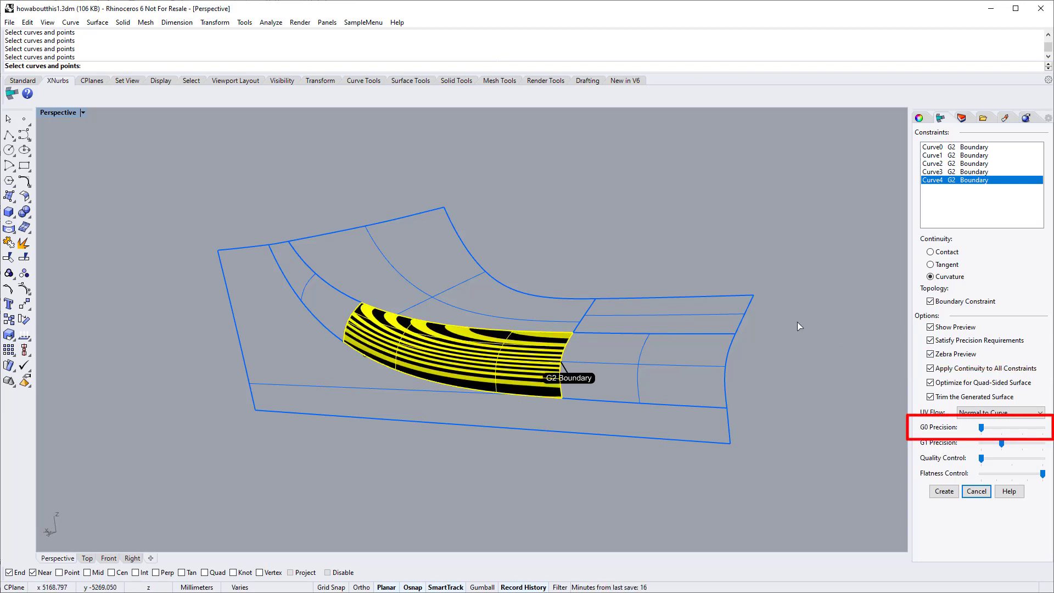
pyautogui.moveTo(841, 358)
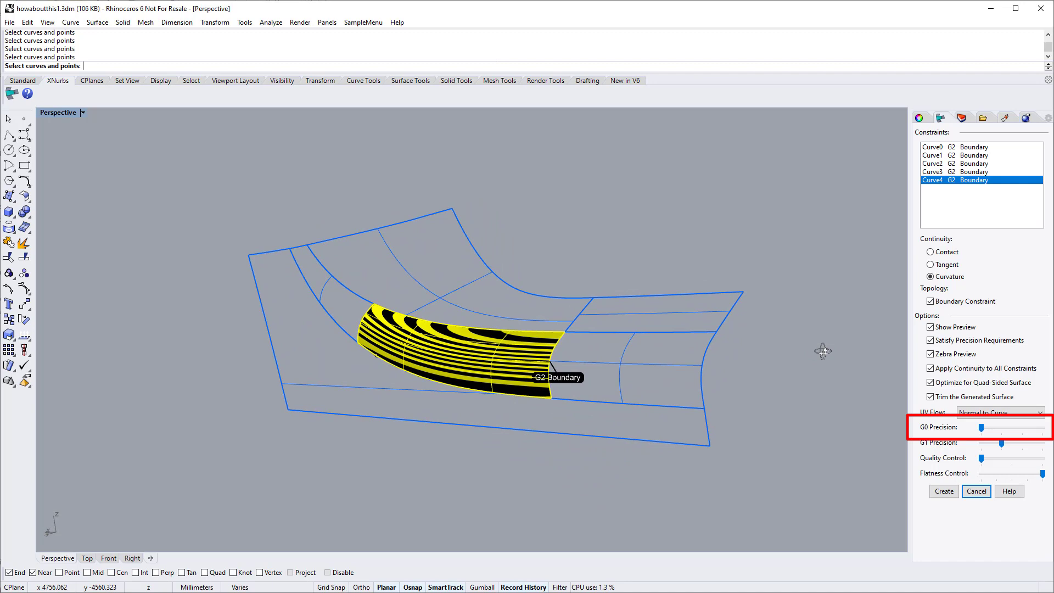
pyautogui.moveTo(982, 427); pyautogui.dragTo(1014, 427)
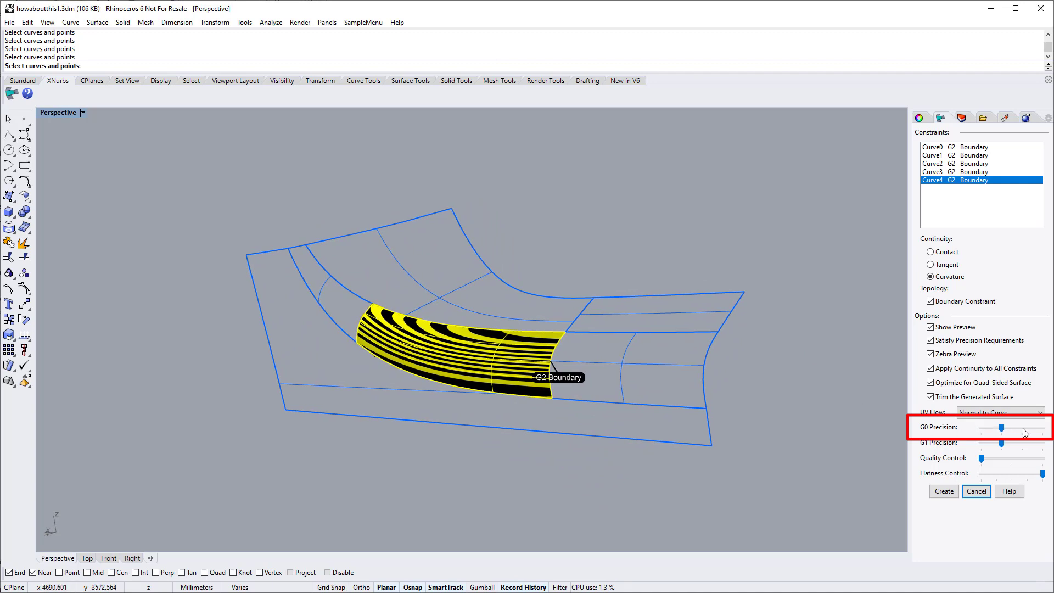
pyautogui.moveTo(1001, 427); pyautogui.dragTo(1024, 427)
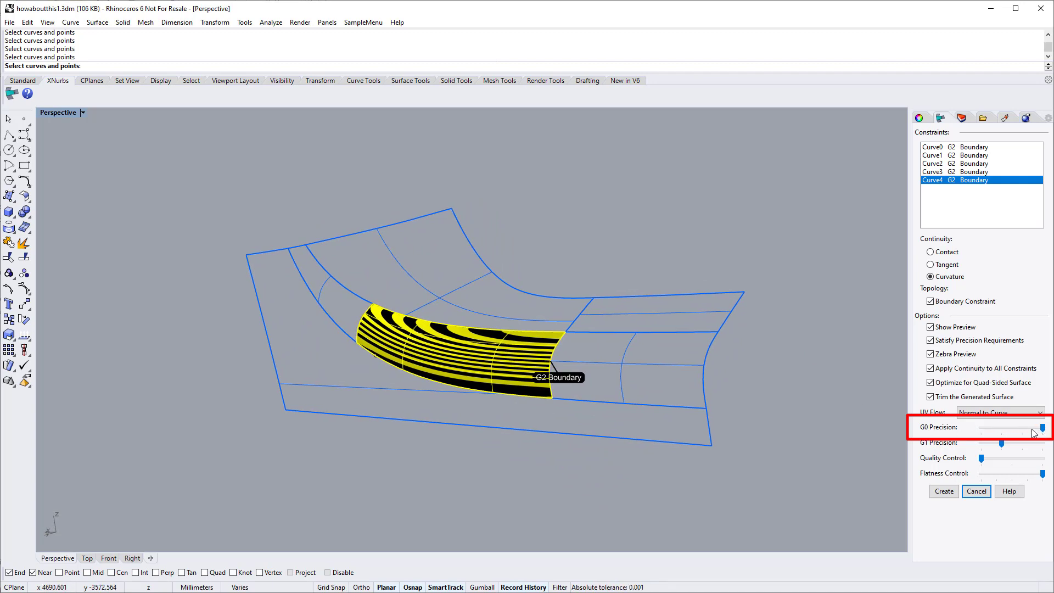
pyautogui.moveTo(1042, 427); pyautogui.dragTo(1020, 427)
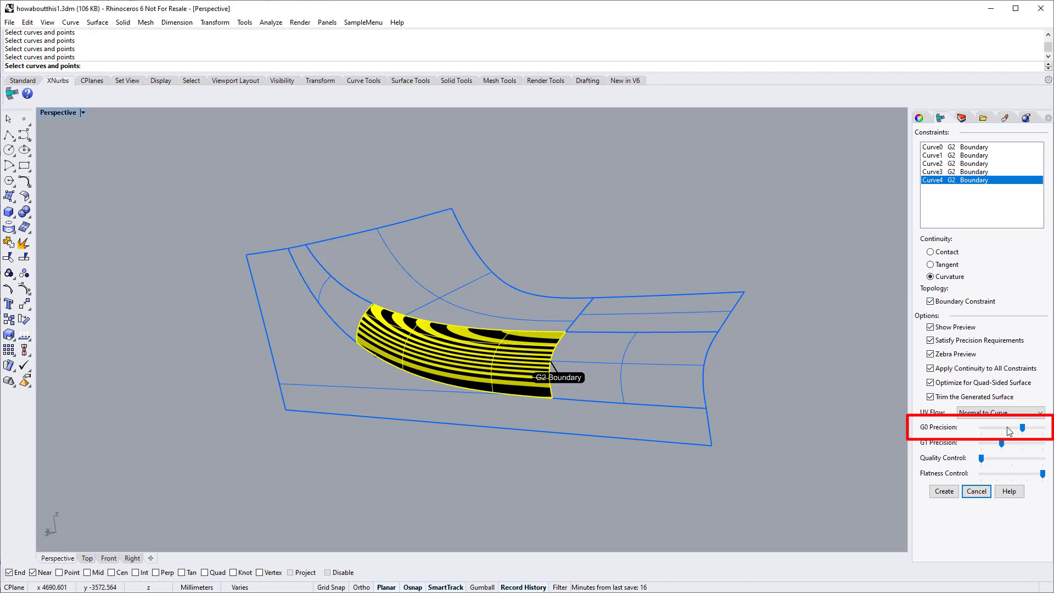
pyautogui.moveTo(1023, 427); pyautogui.dragTo(983, 427)
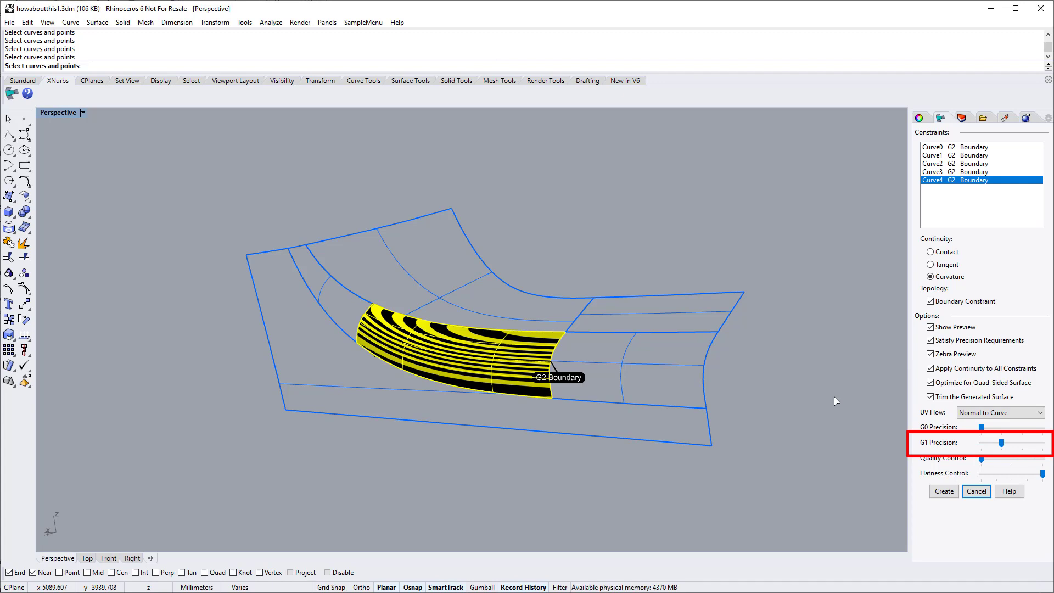
# Raise the G1 precision slider well above its minimum setting
pyautogui.moveTo(1003, 444); pyautogui.dragTo(985, 444)
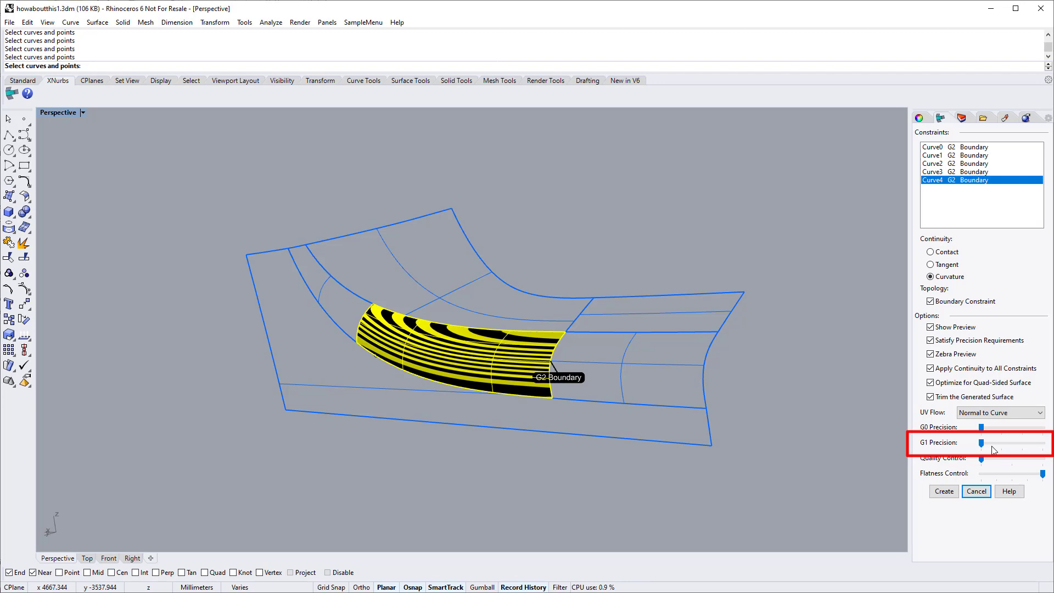
pyautogui.moveTo(983, 444); pyautogui.dragTo(1001, 444)
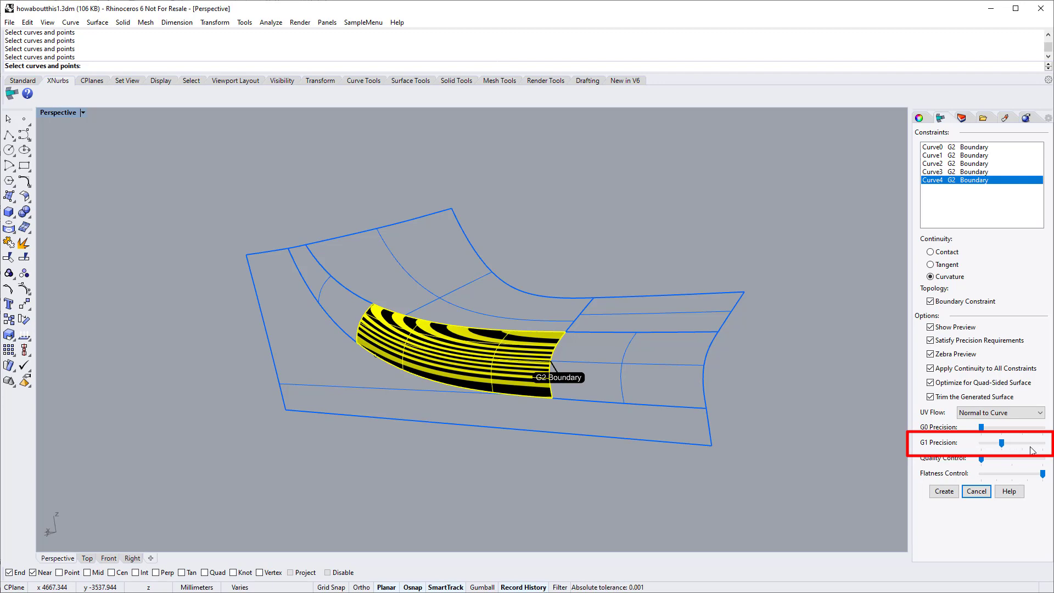
pyautogui.moveTo(1002, 444); pyautogui.dragTo(1020, 443)
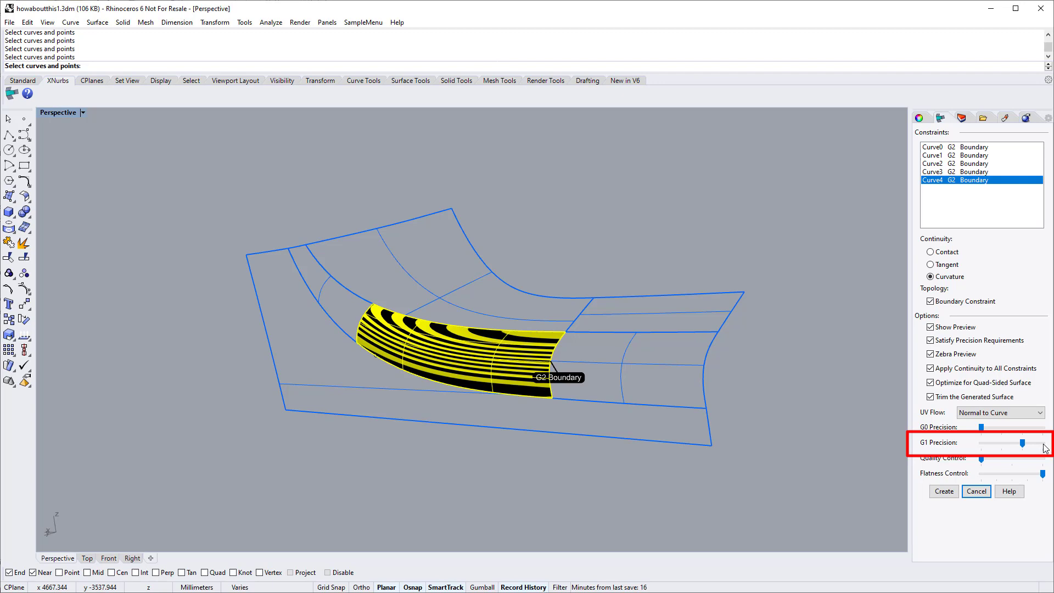
pyautogui.moveTo(1014, 444); pyautogui.dragTo(1041, 443)
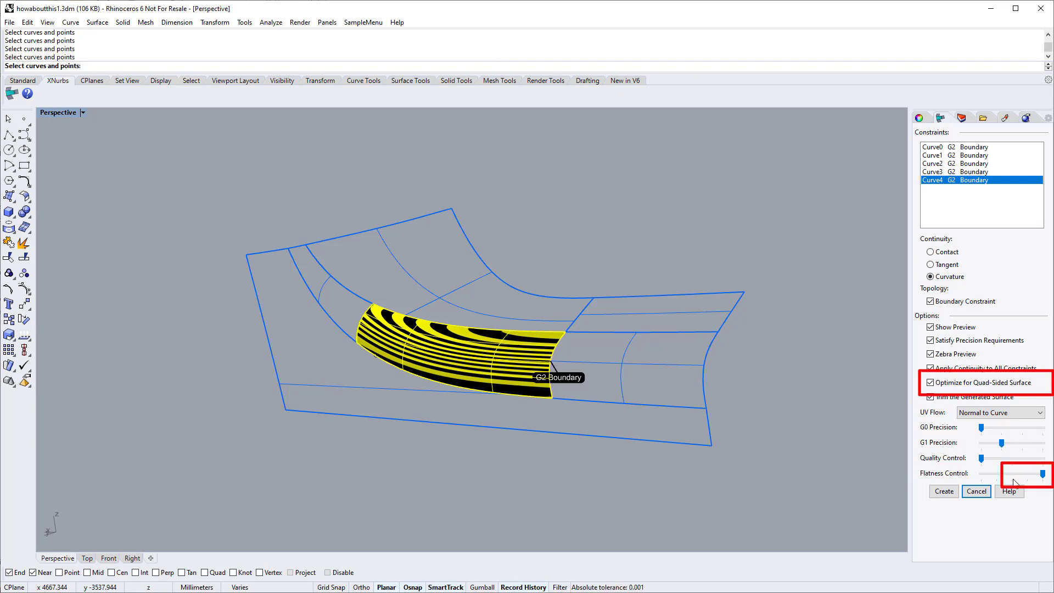
pyautogui.moveTo(1040, 475); pyautogui.dragTo(1023, 476)
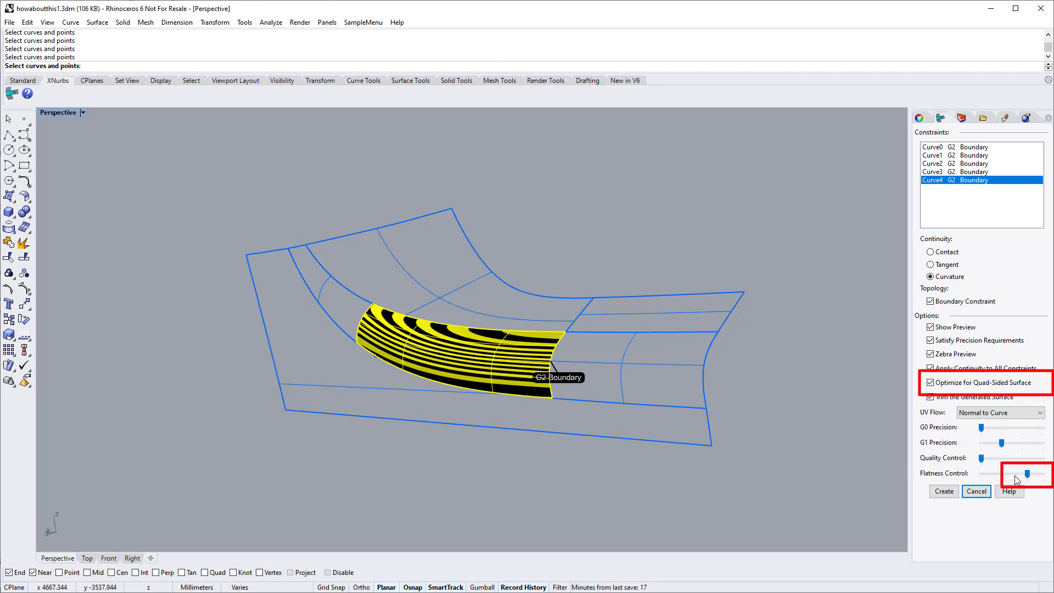
pyautogui.moveTo(1039, 474); pyautogui.dragTo(1019, 475)
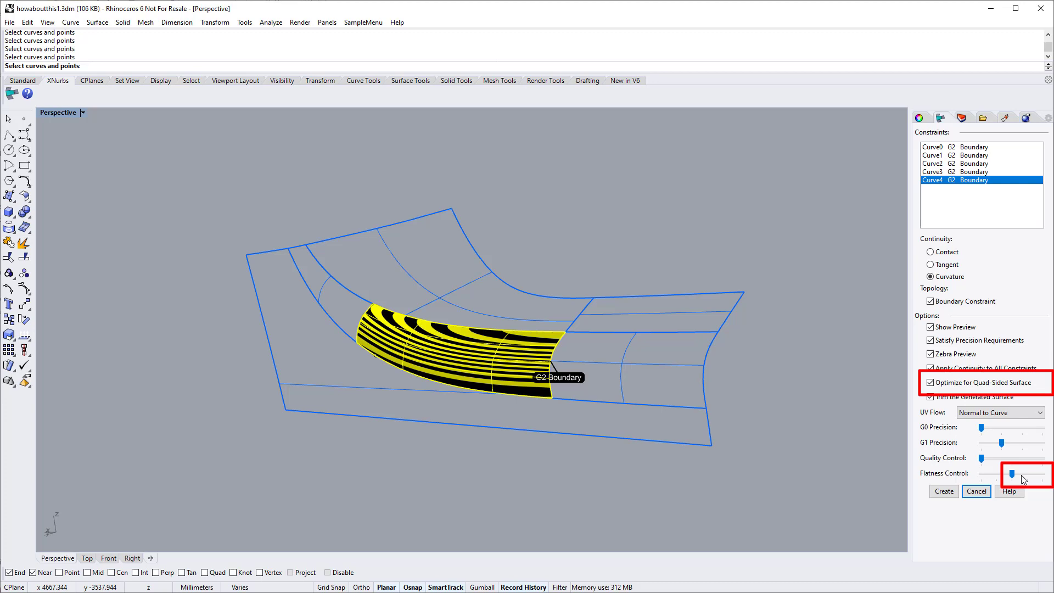
pyautogui.moveTo(1013, 474); pyautogui.dragTo(1039, 475)
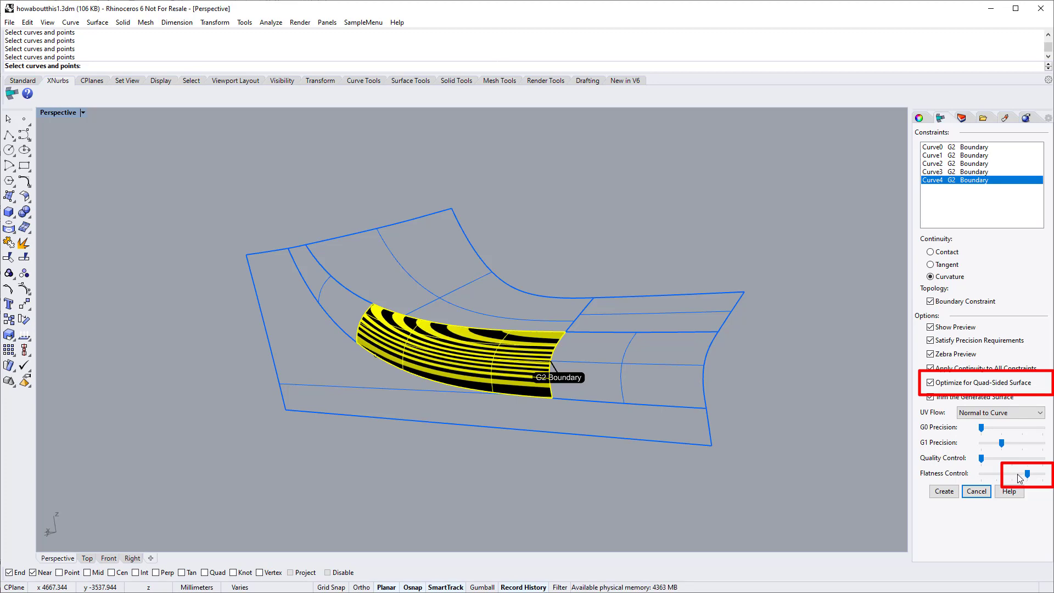
pyautogui.moveTo(1022, 475); pyautogui.dragTo(1045, 474)
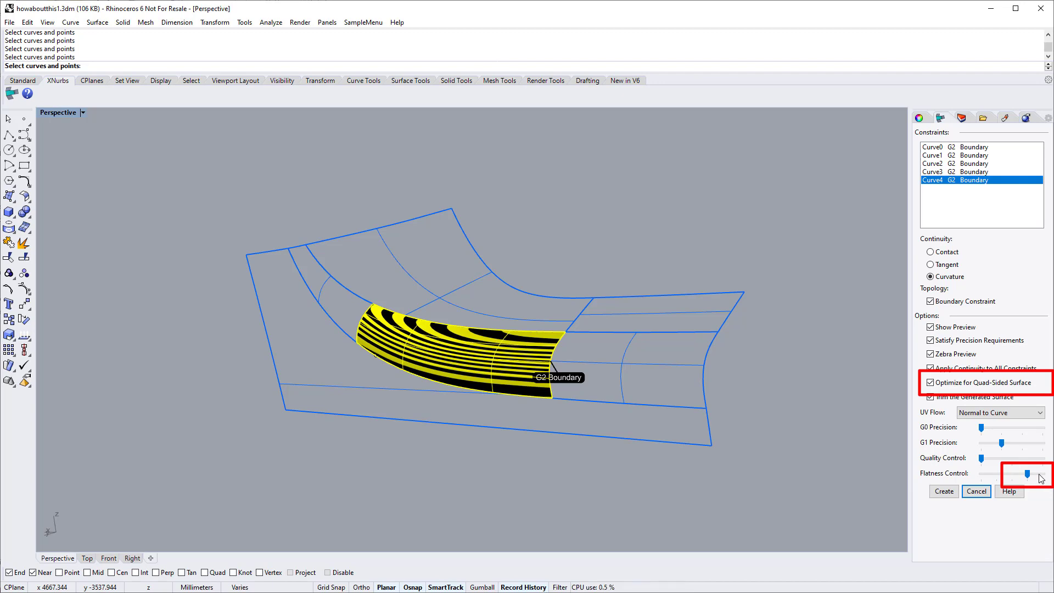
pyautogui.moveTo(1026, 474); pyautogui.dragTo(1049, 475)
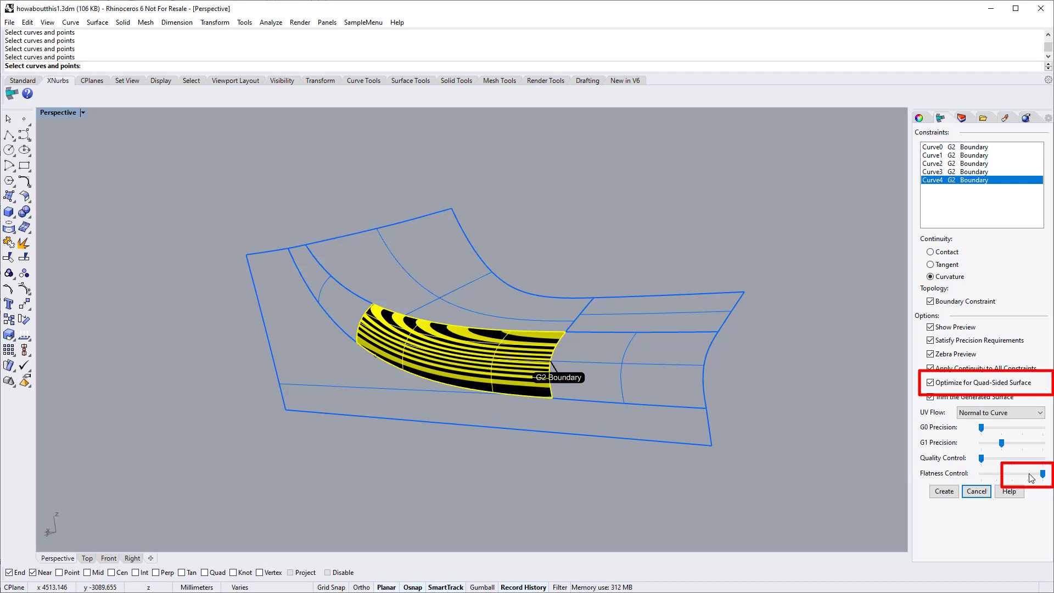
pyautogui.moveTo(1038, 478); pyautogui.dragTo(1024, 477)
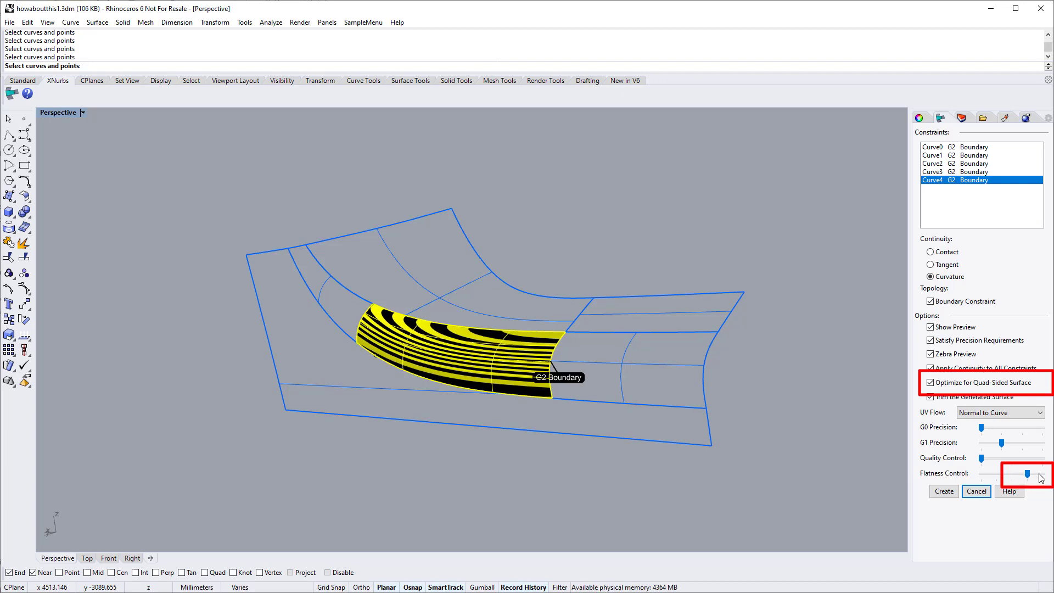
pyautogui.moveTo(1045, 474); pyautogui.dragTo(1048, 473)
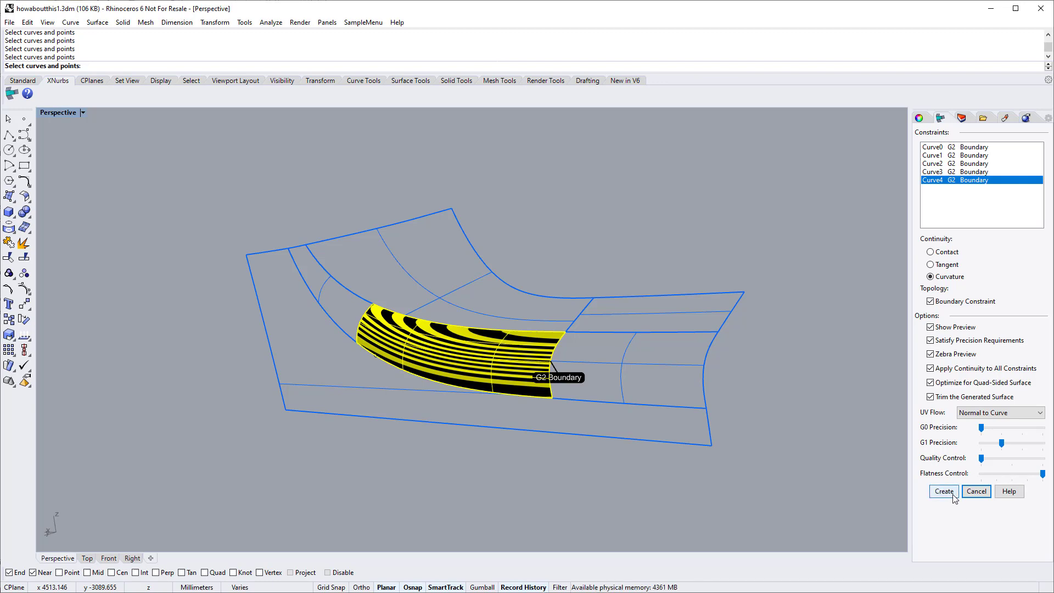
# Create the quad-sided xNURBS patch and orbit to study its zebra stripes
pyautogui.click(945, 490)
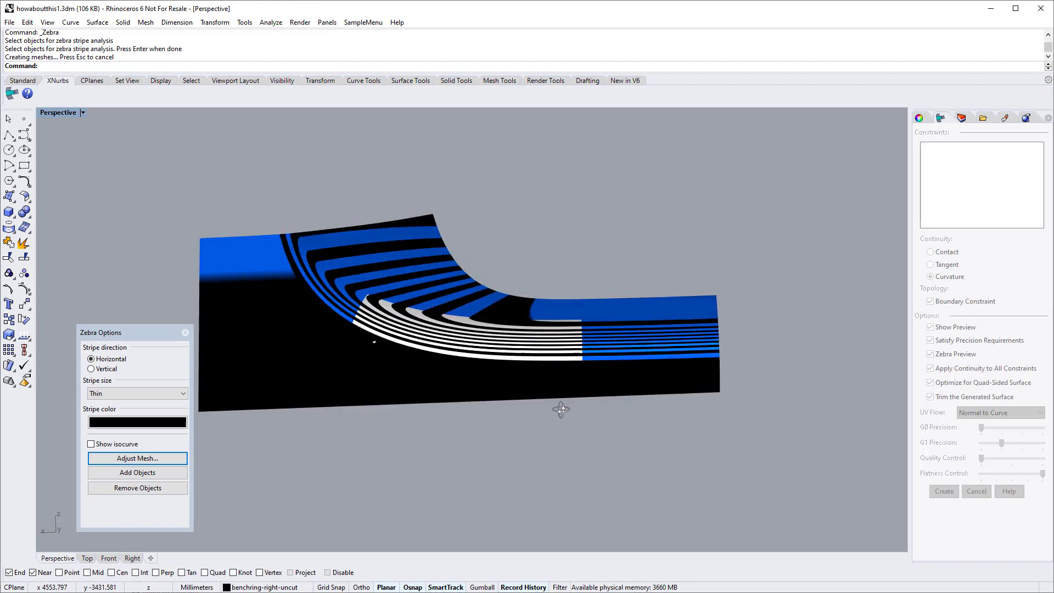
pyautogui.moveTo(561, 410); pyautogui.dragTo(503, 436)
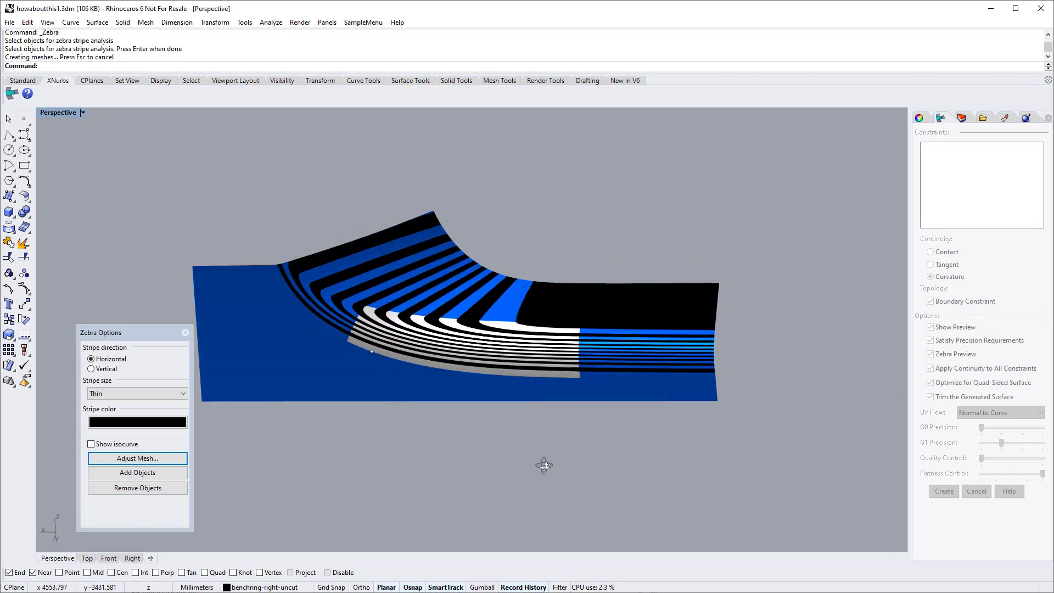
pyautogui.moveTo(544, 465); pyautogui.dragTo(525, 414)
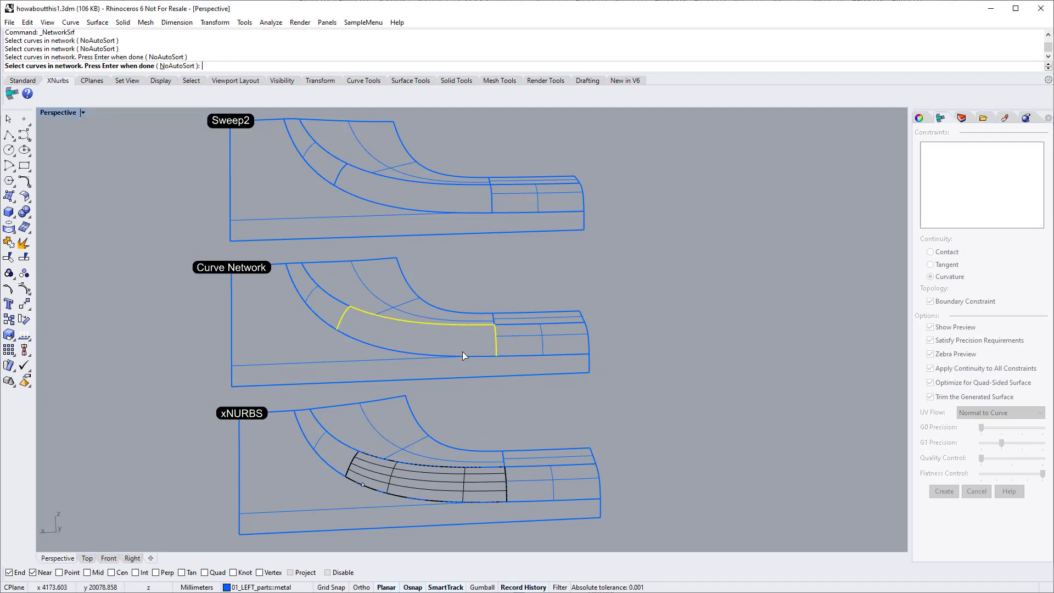
# Finish the NetworkSrf patch, then build the Sweep2 patch with Curvature continuity on rails A and B
pyautogui.press('Enter')
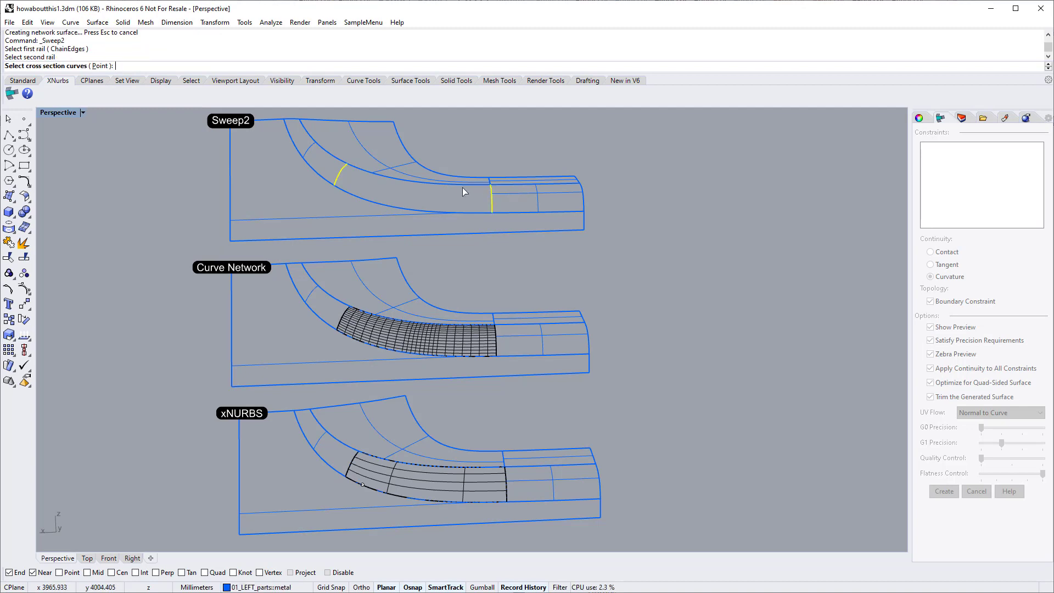
pyautogui.press('Enter')
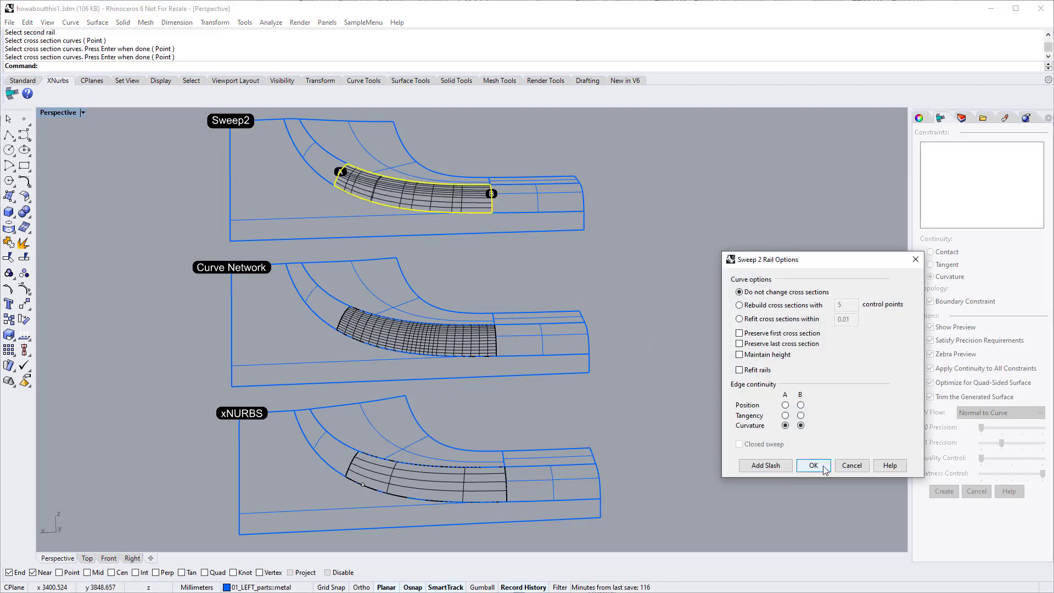
pyautogui.click(270, 22)
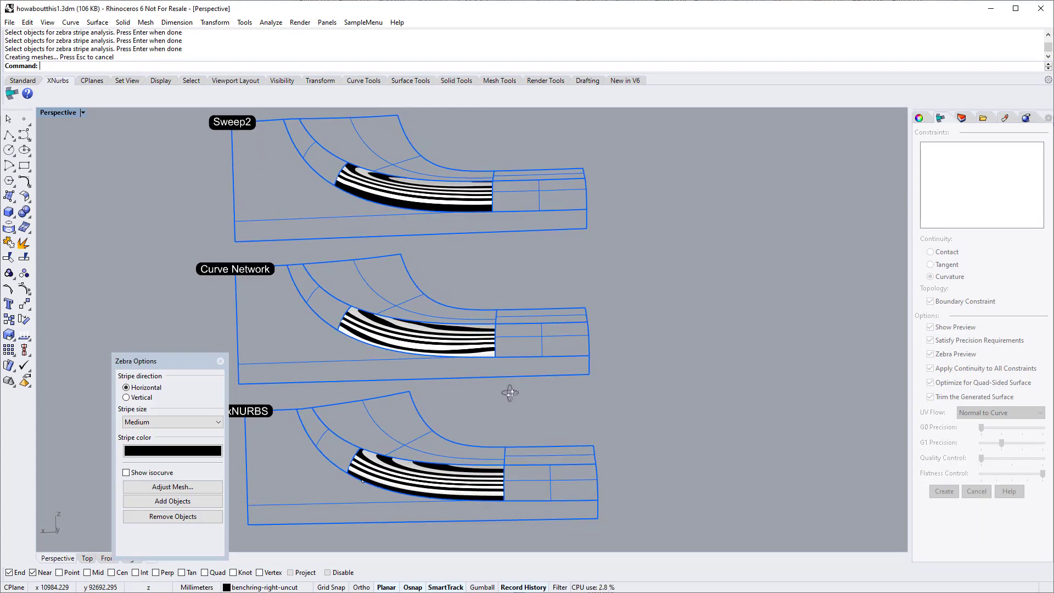
# Set Zebra stripes to Vertical, then run Gaussian CurvatureAnalysis on all three patches with Auto Range
pyautogui.click(125, 397)
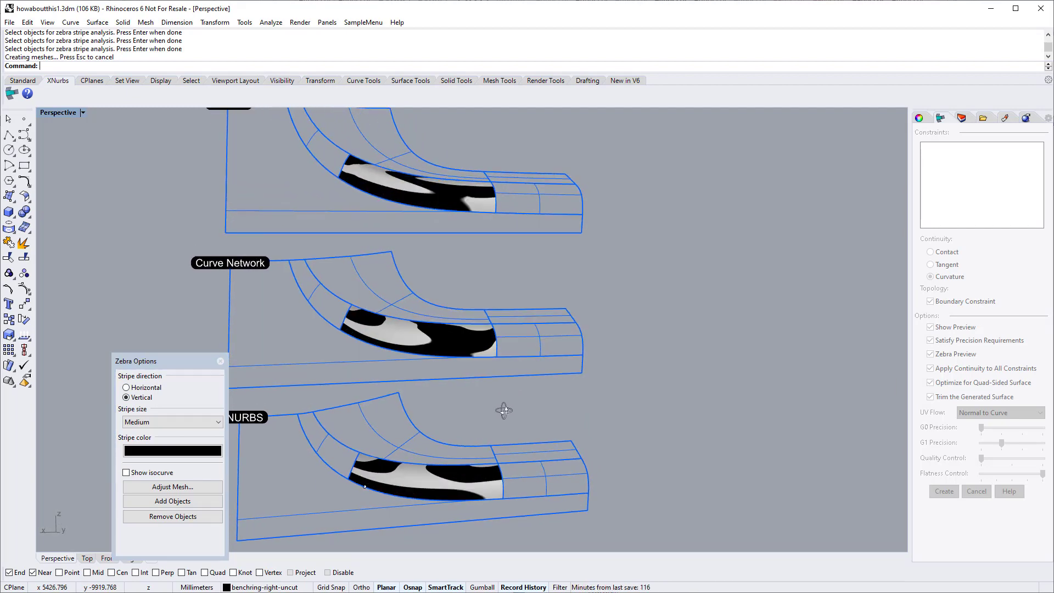
pyautogui.click(271, 22)
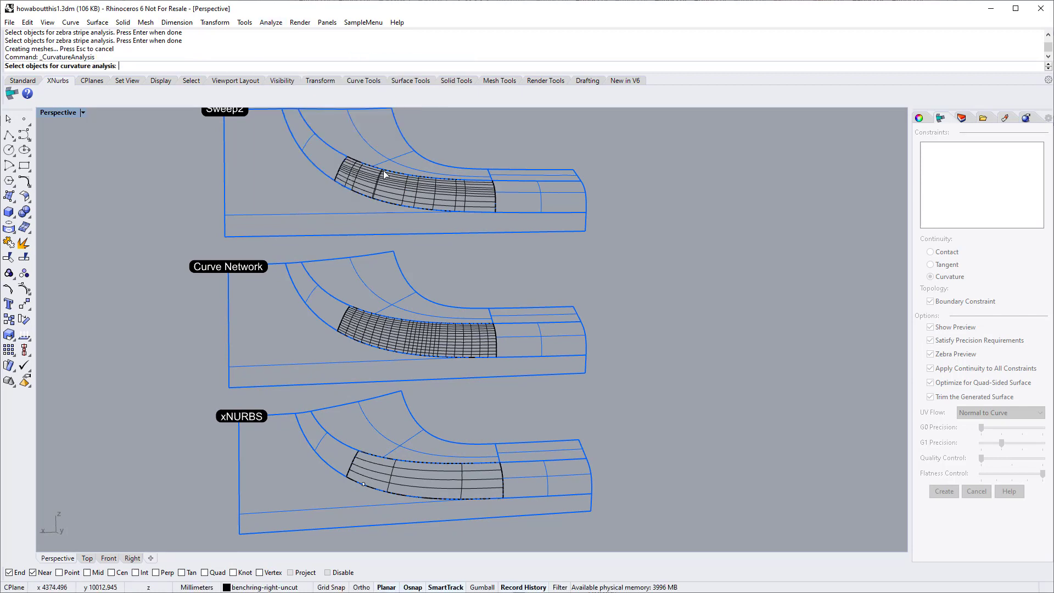
pyautogui.press('Enter')
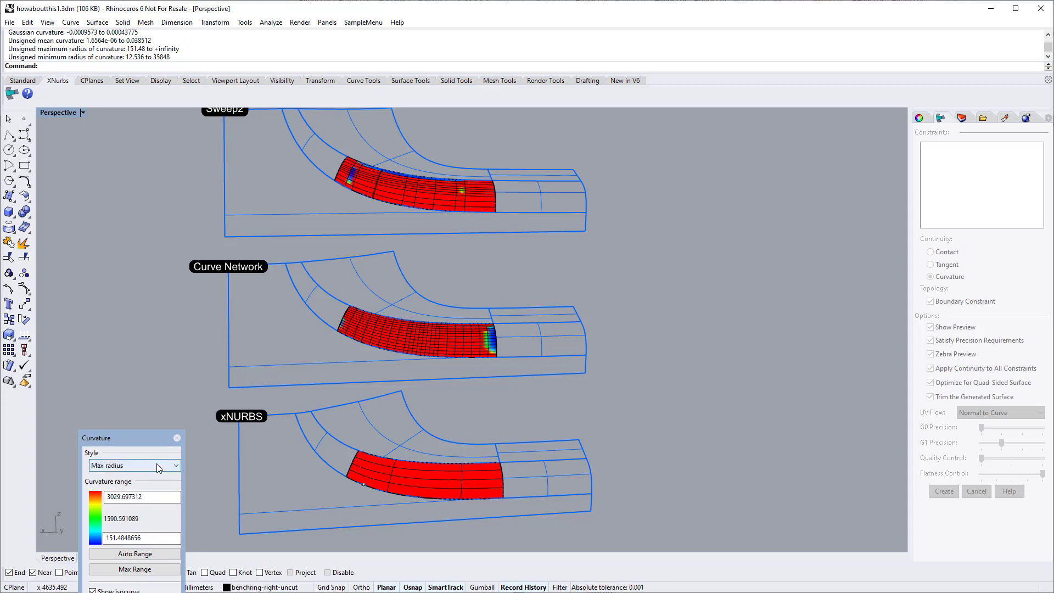
pyautogui.click(134, 465)
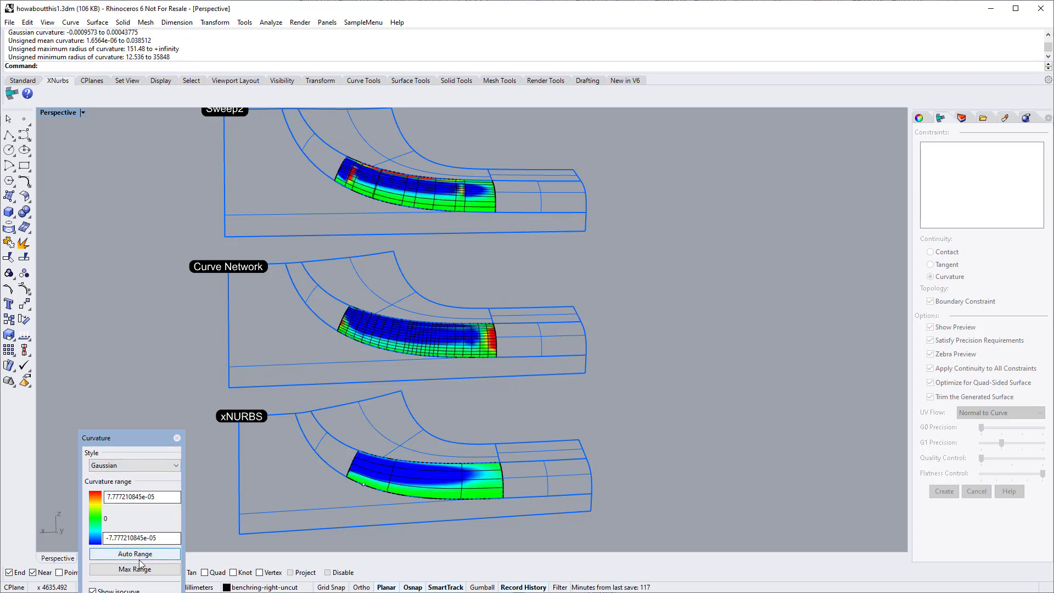